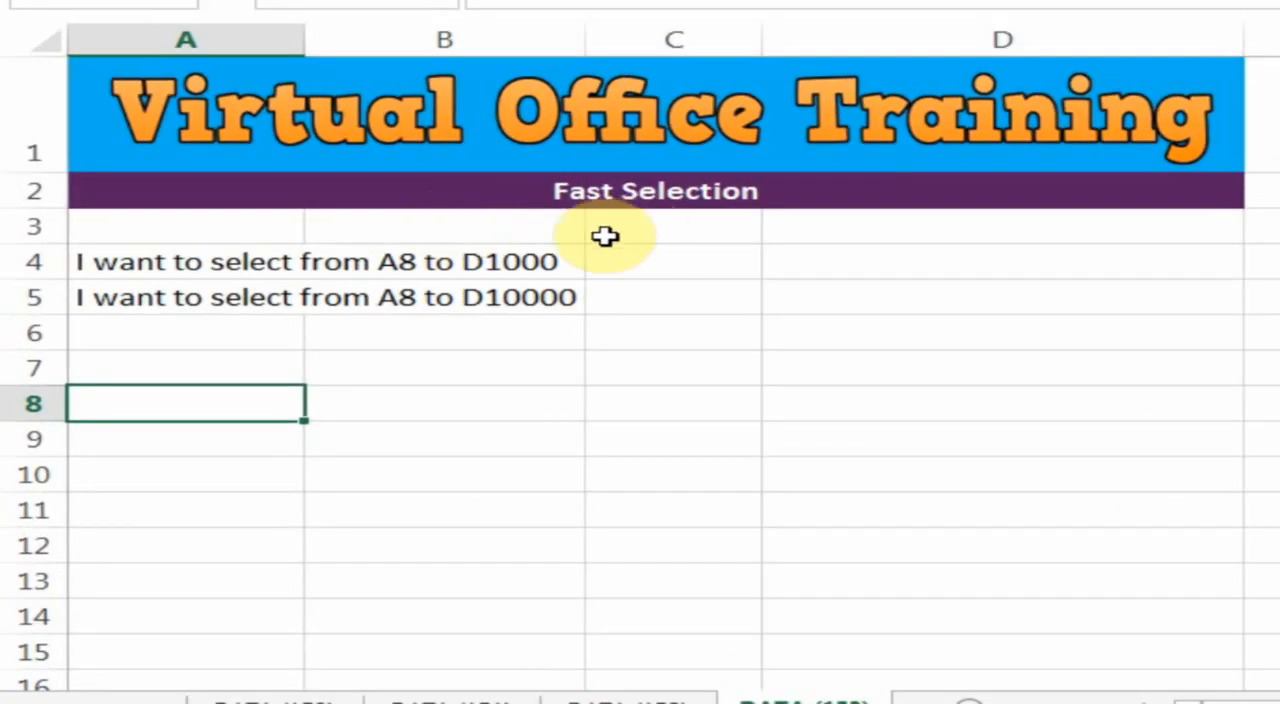
mouse_move(323, 351)
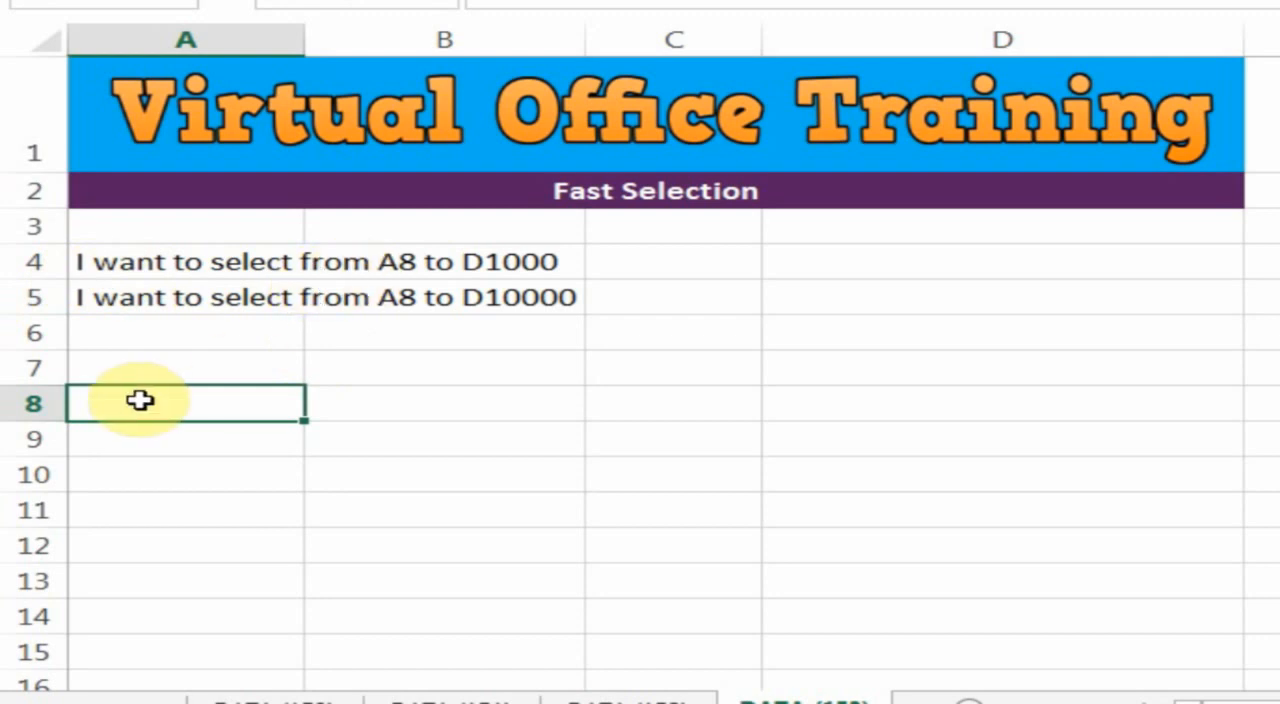
mouse_move(603, 283)
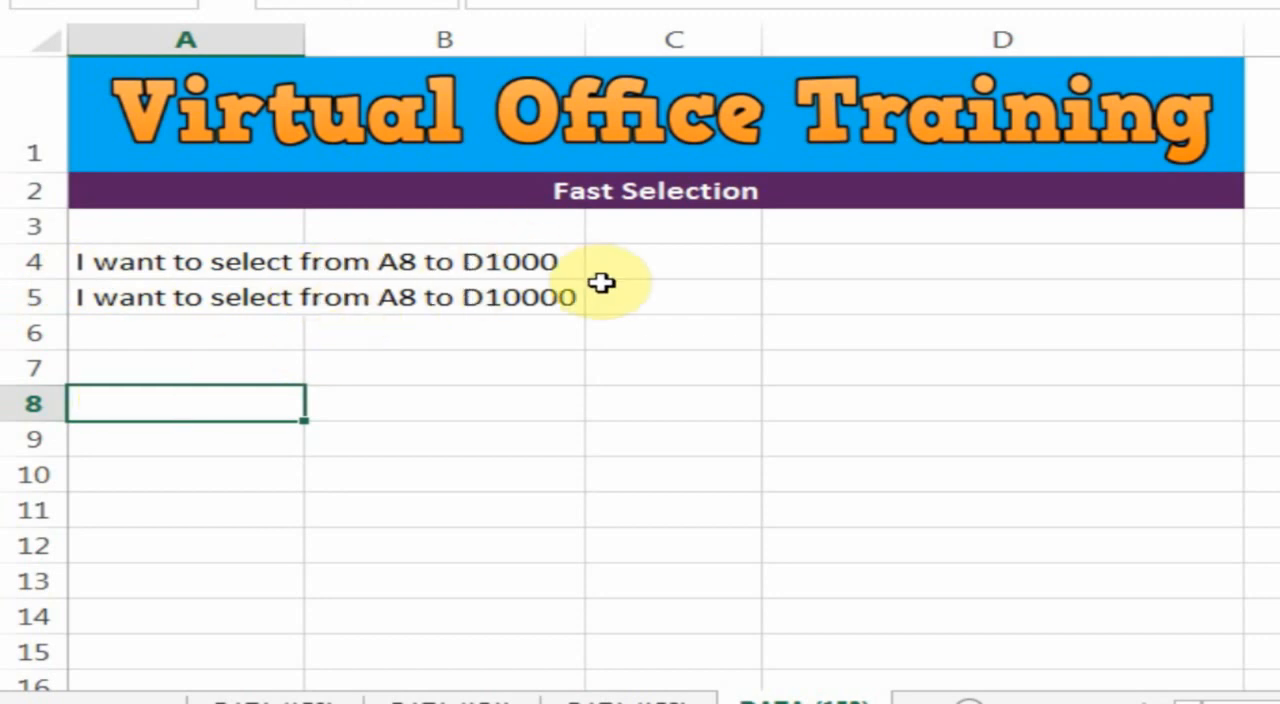
mouse_move(470, 280)
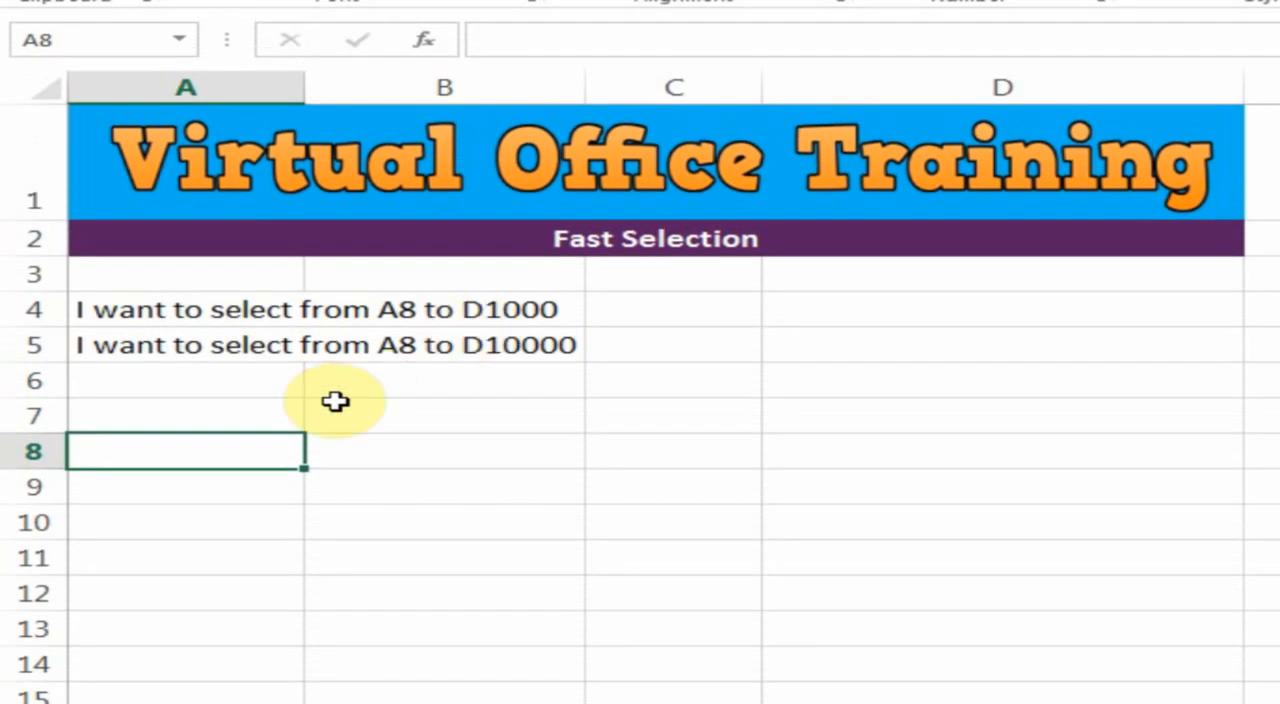
mouse_move(240, 470)
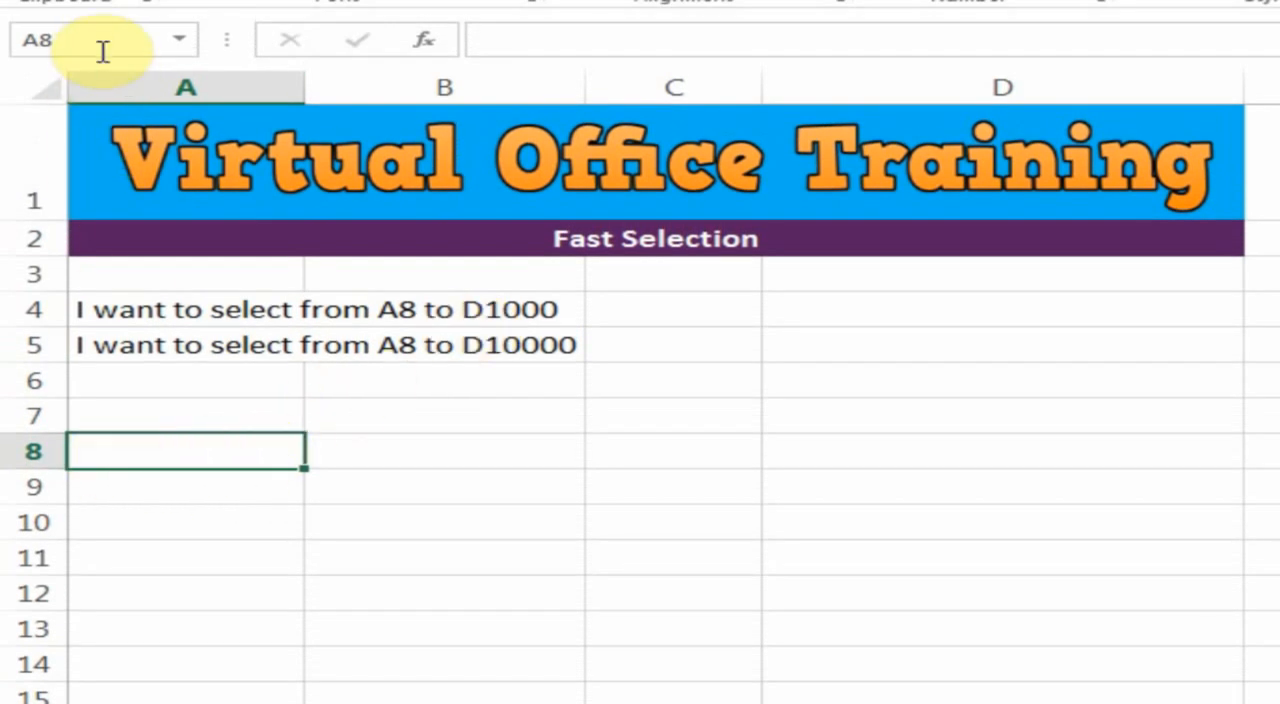
mouse_move(100, 40)
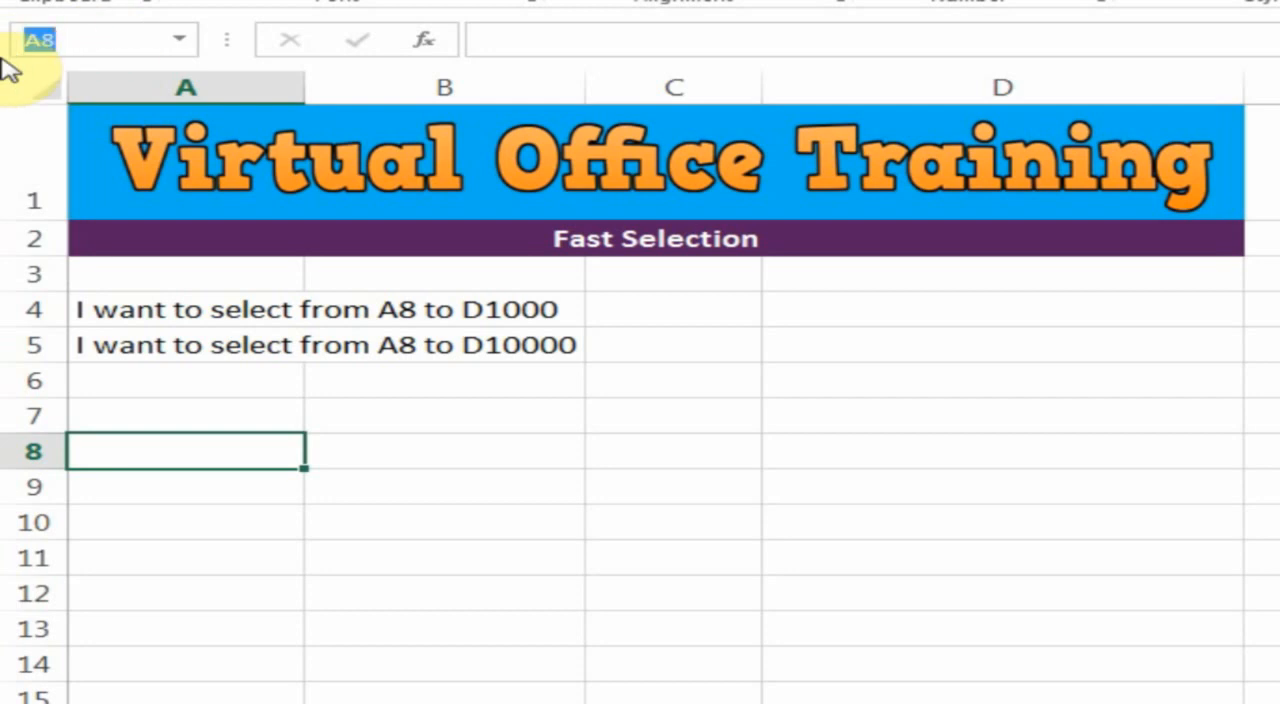
Step: Extend the selection from A8 to D1000 by entering D1000 in the Name Box
type("d1")
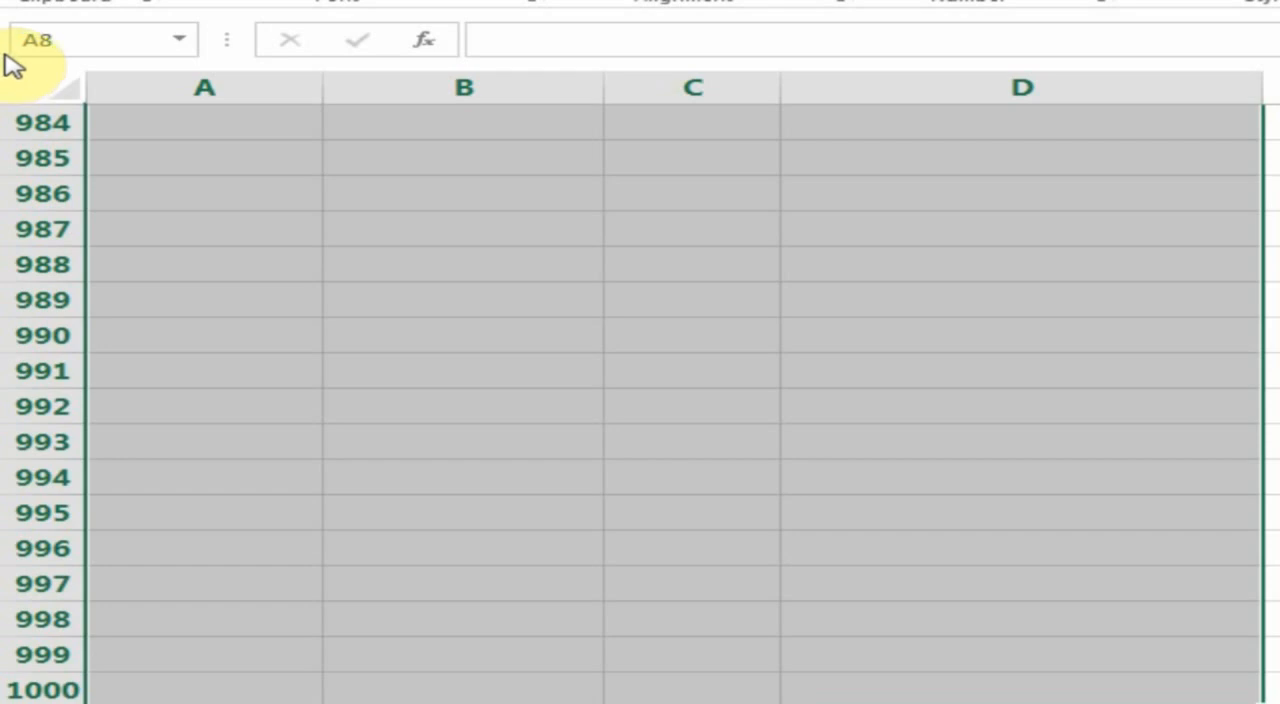
left_click(1020, 512)
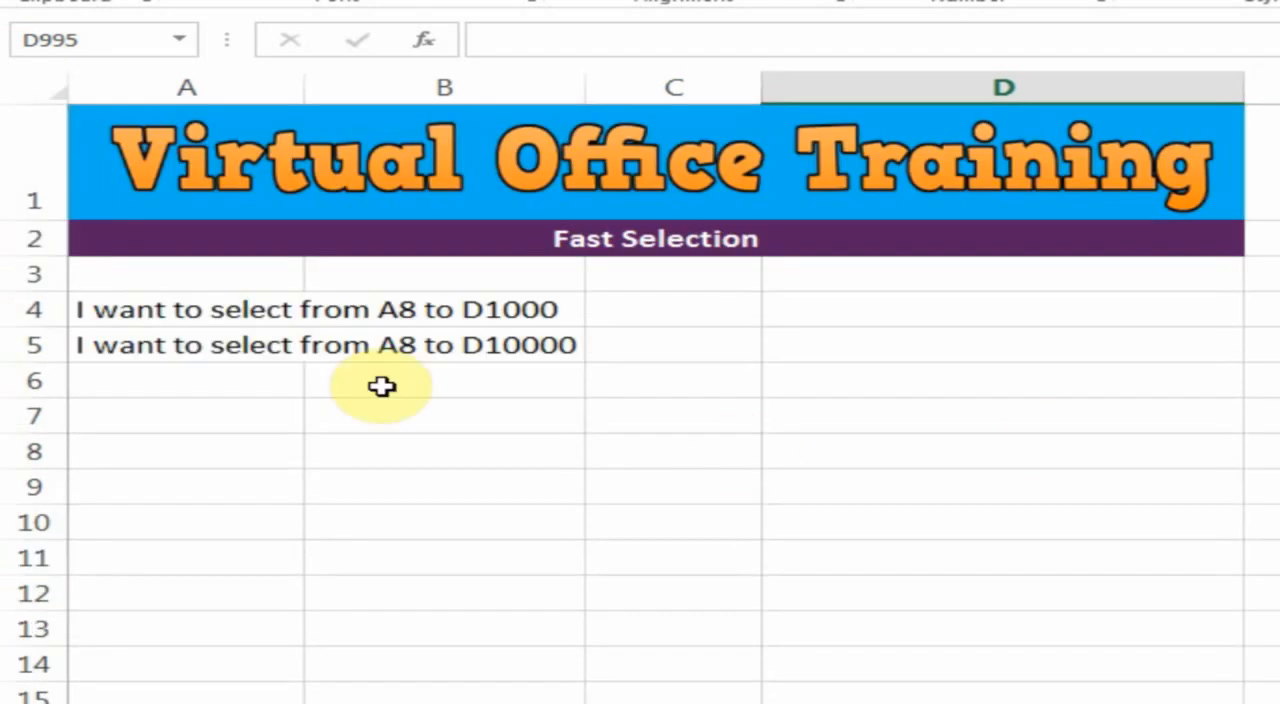
mouse_move(136, 507)
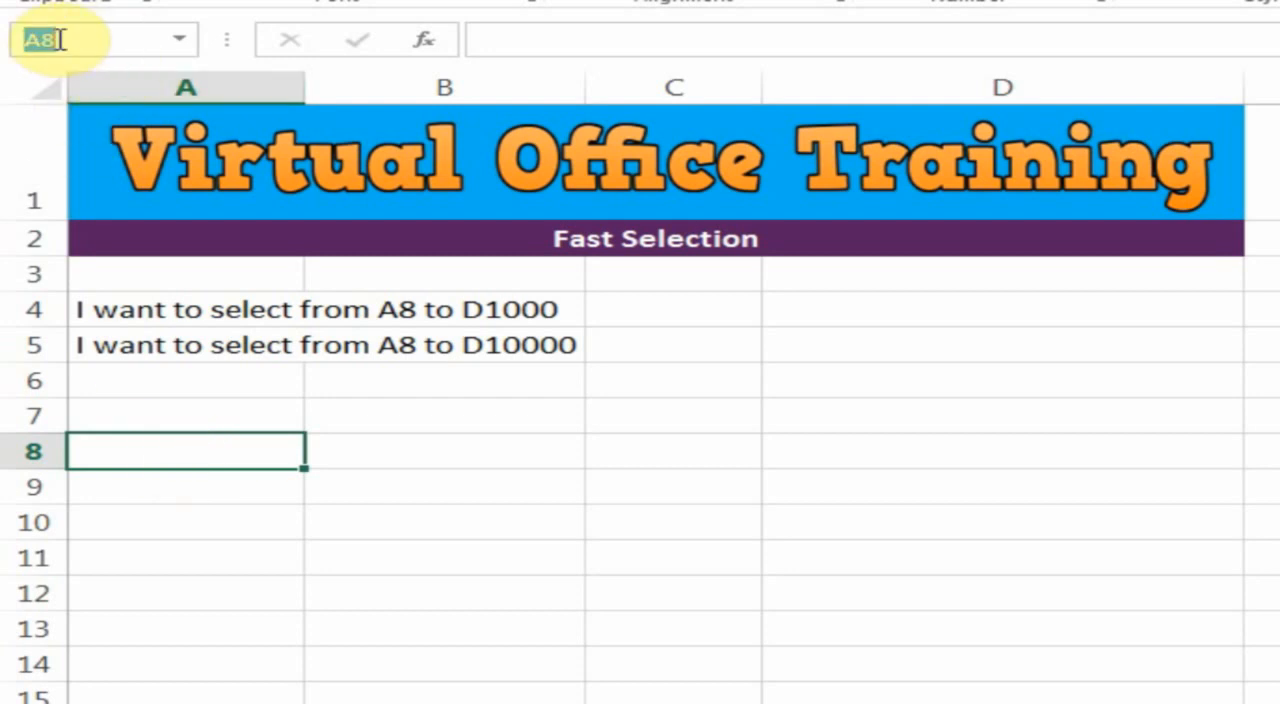
Step: Select A8:D10000 by entering D10000 in the Name Box with Shift+Enter
type("d10")
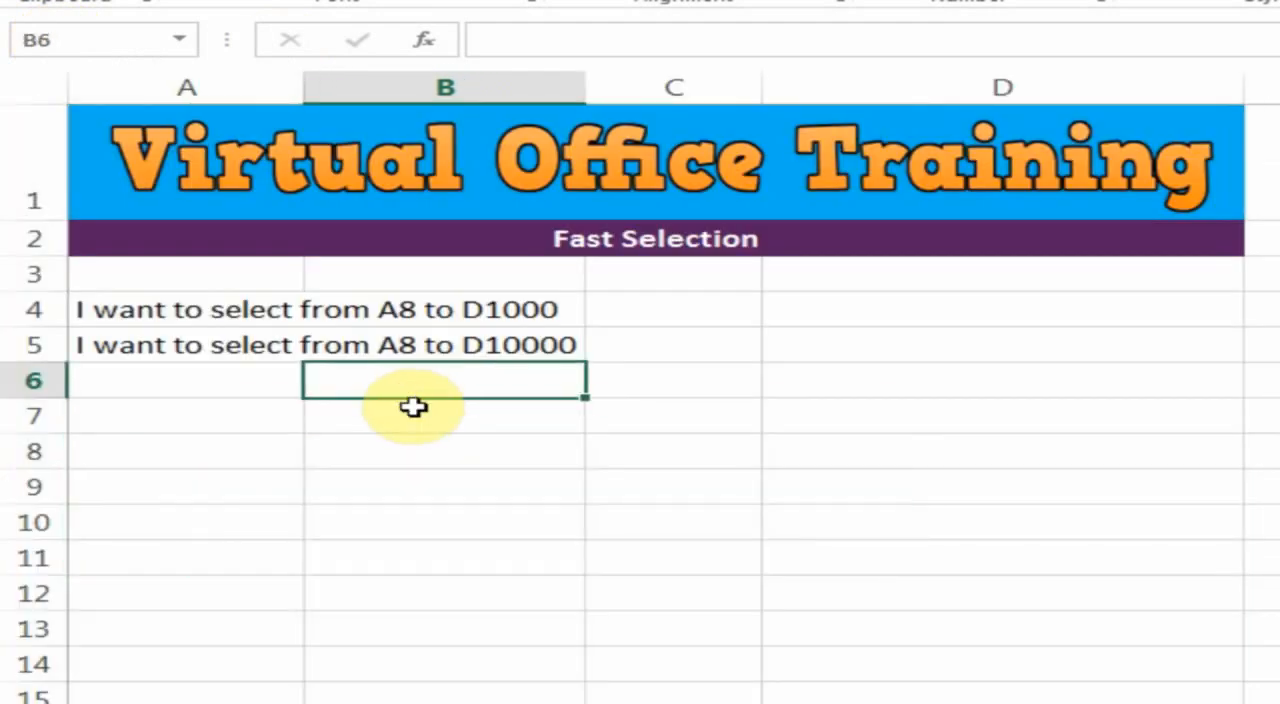
mouse_move(447, 562)
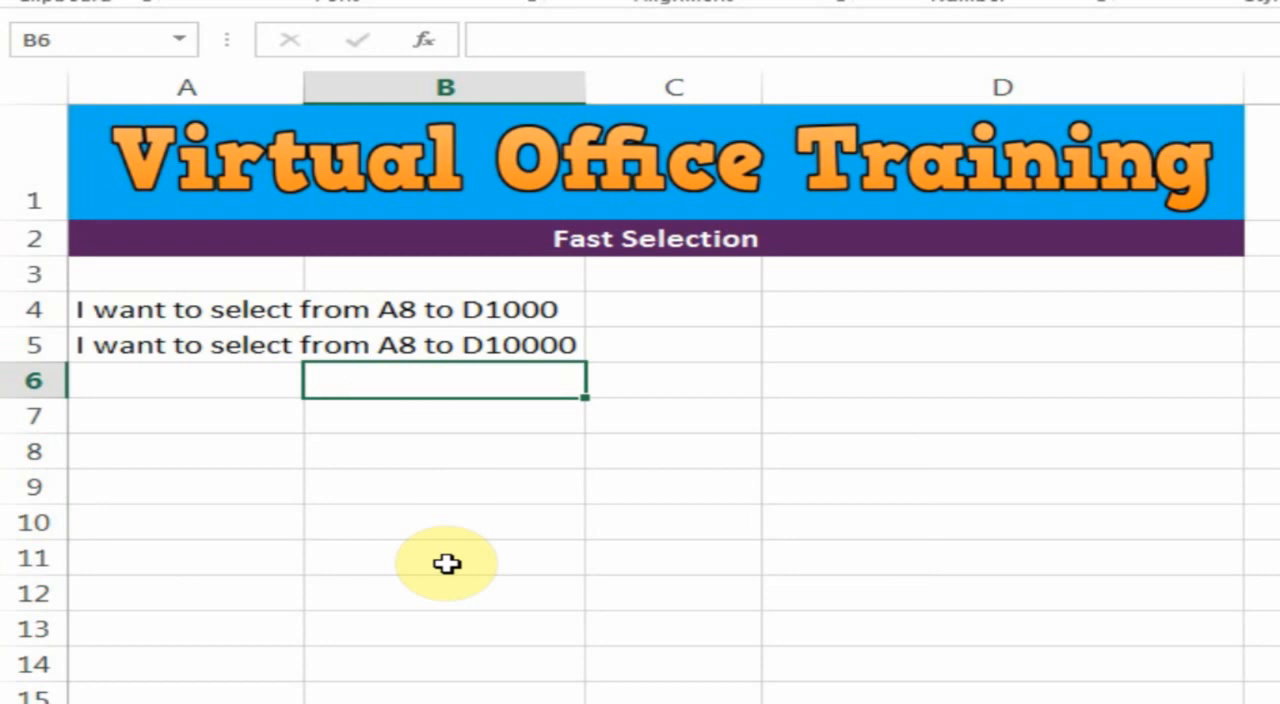
mouse_move(442, 561)
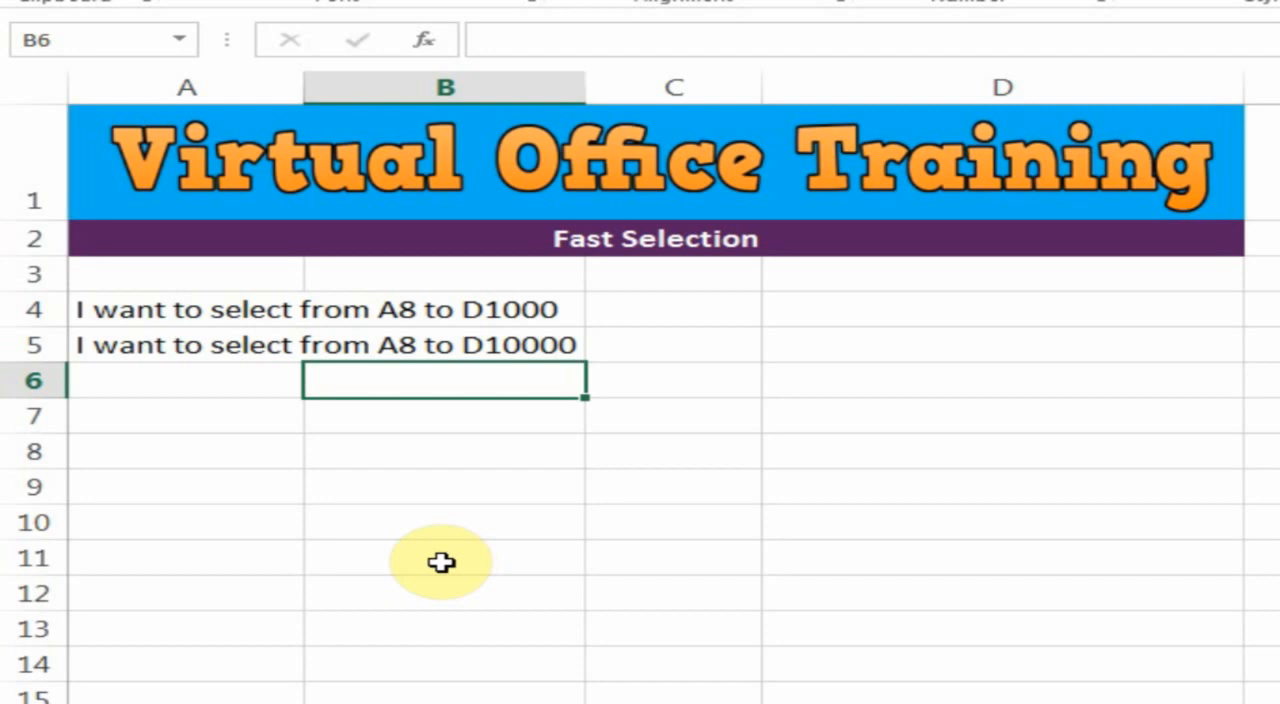